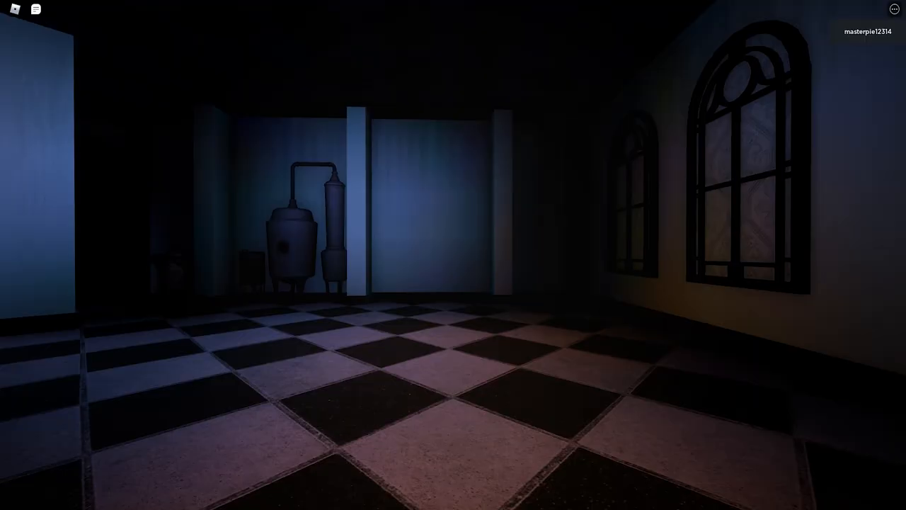
pyautogui.moveTo(454, 255)
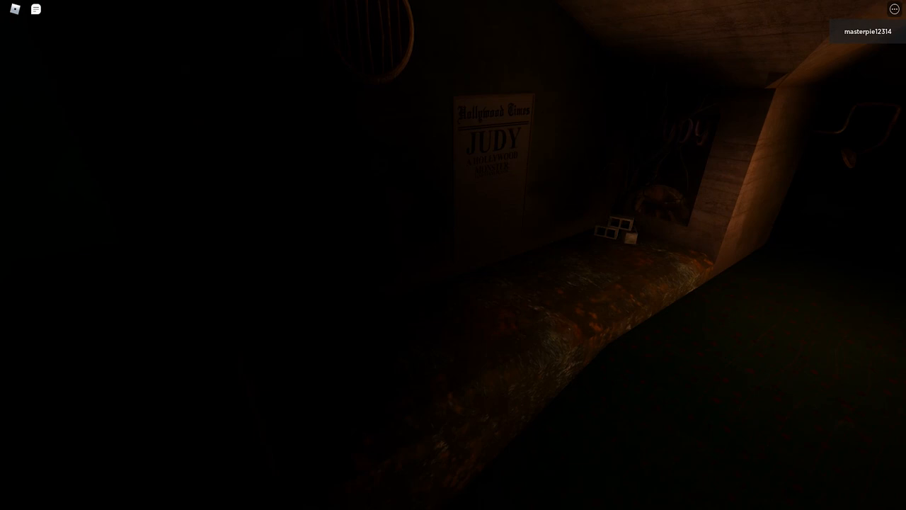
pyautogui.moveTo(453, 255)
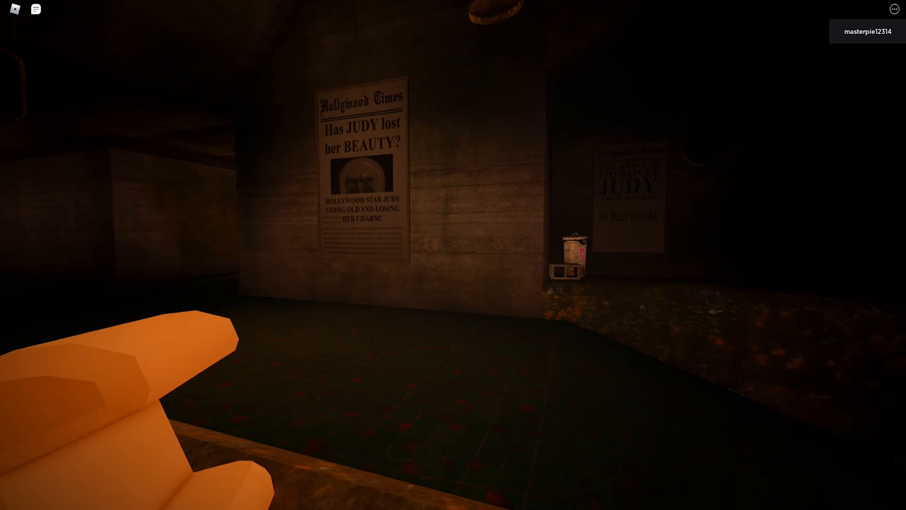
pyautogui.moveTo(453, 255)
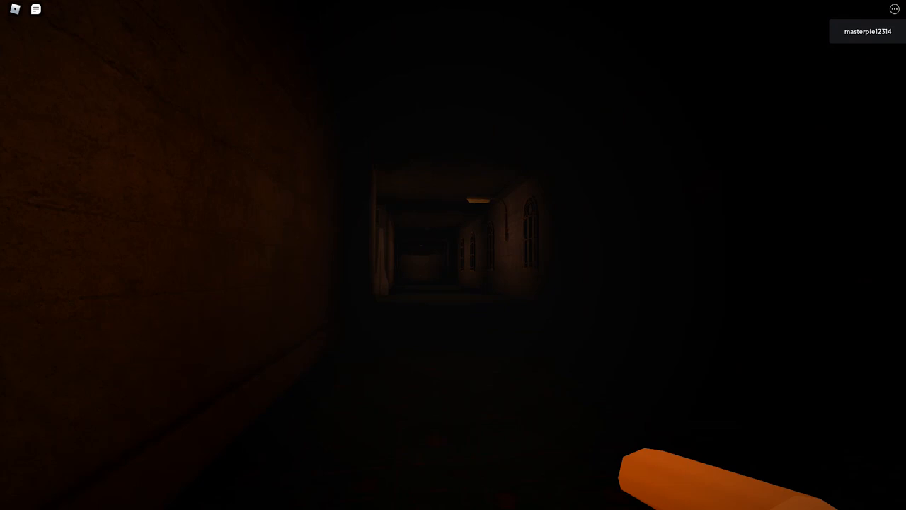
pyautogui.moveTo(453, 255)
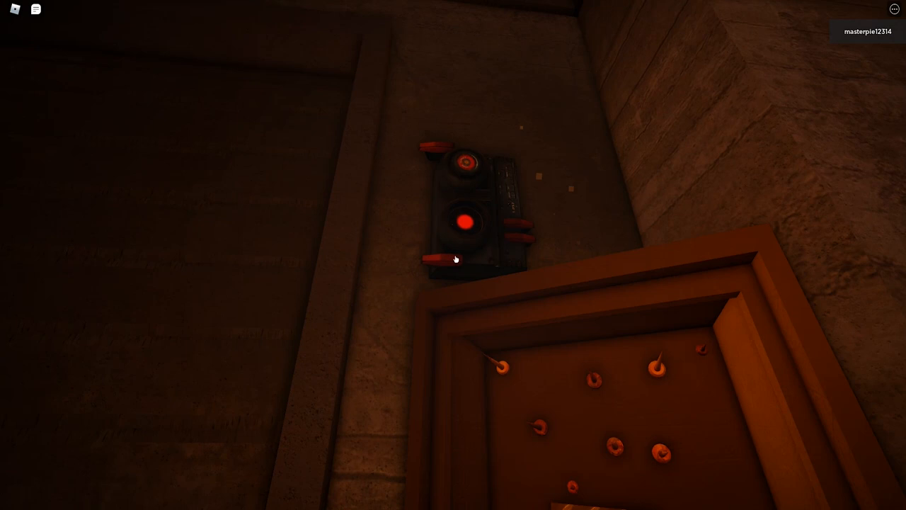
pyautogui.moveTo(453, 255)
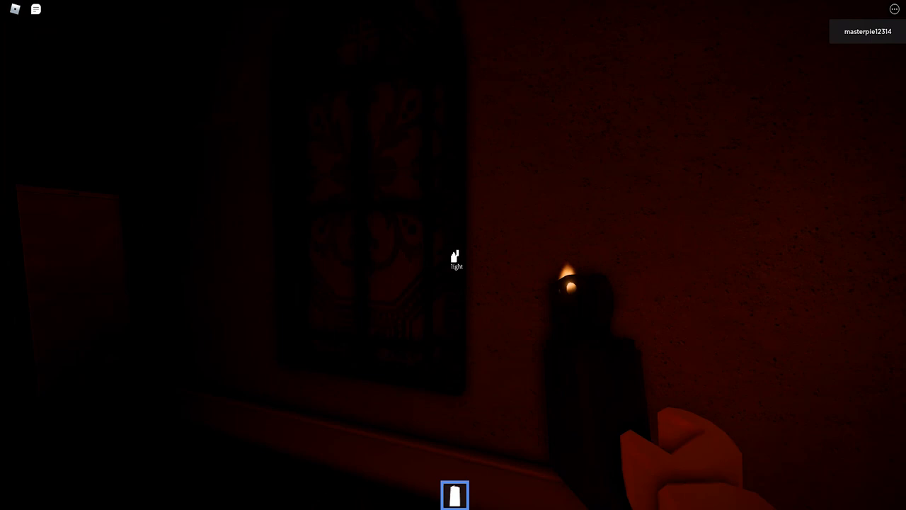
pyautogui.moveTo(453, 255)
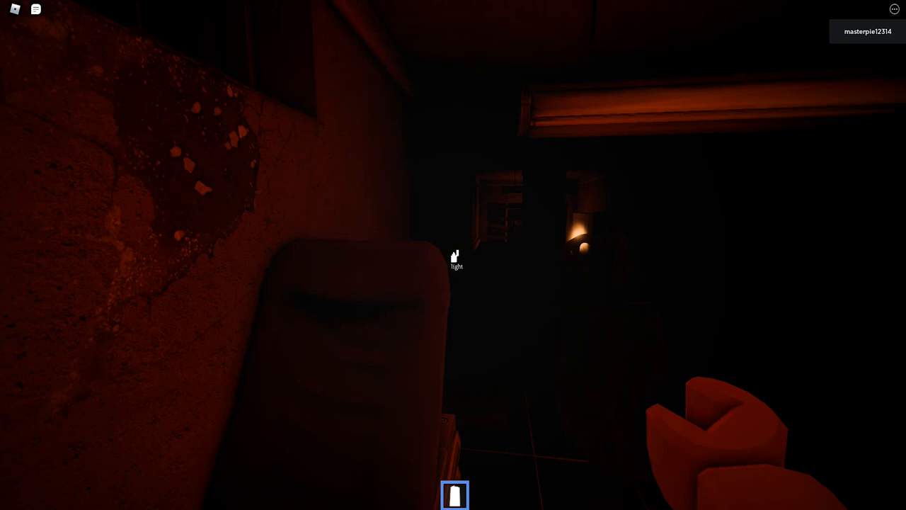
pyautogui.moveTo(454, 254)
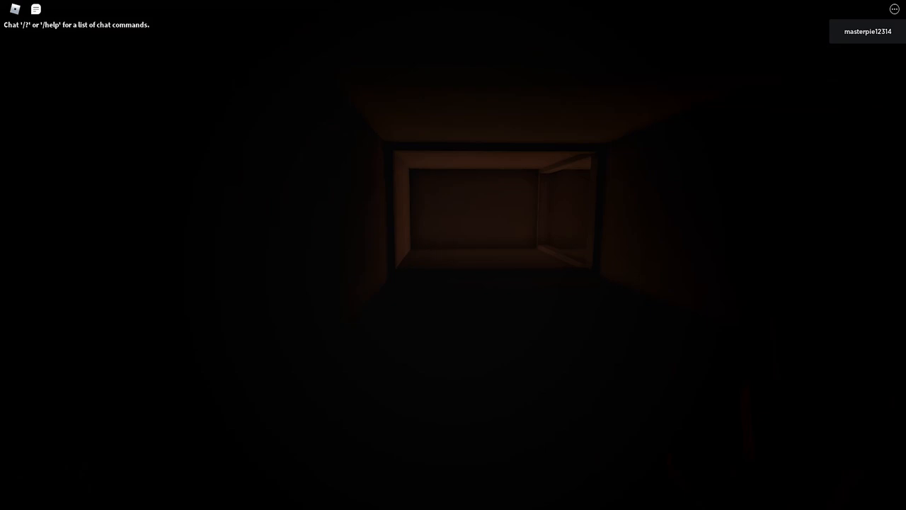
# Walk forward through the dark tunnel and emerge onto the night forest path
pyautogui.press('w')
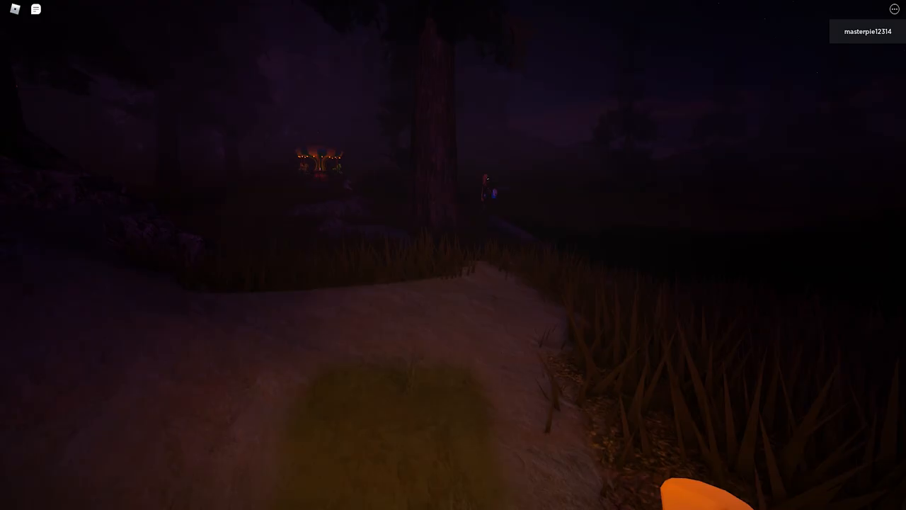
pyautogui.moveTo(453, 255)
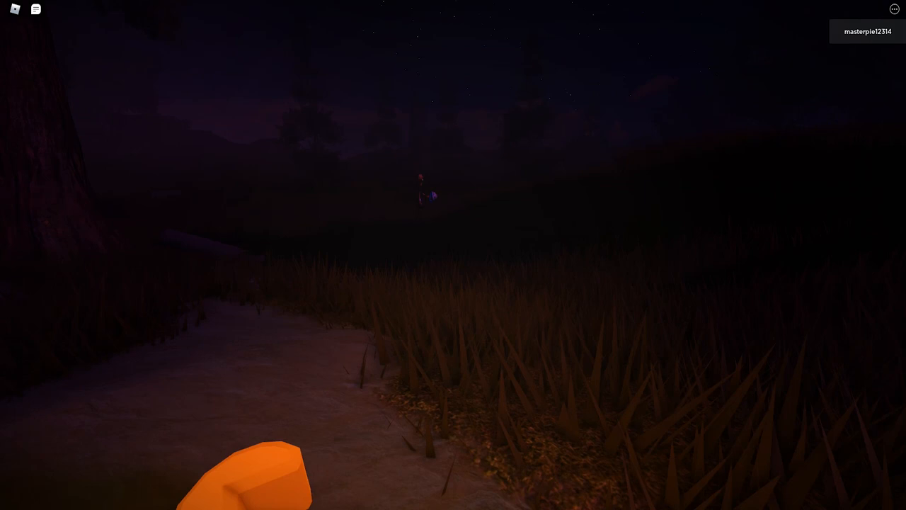
pyautogui.moveTo(453, 255)
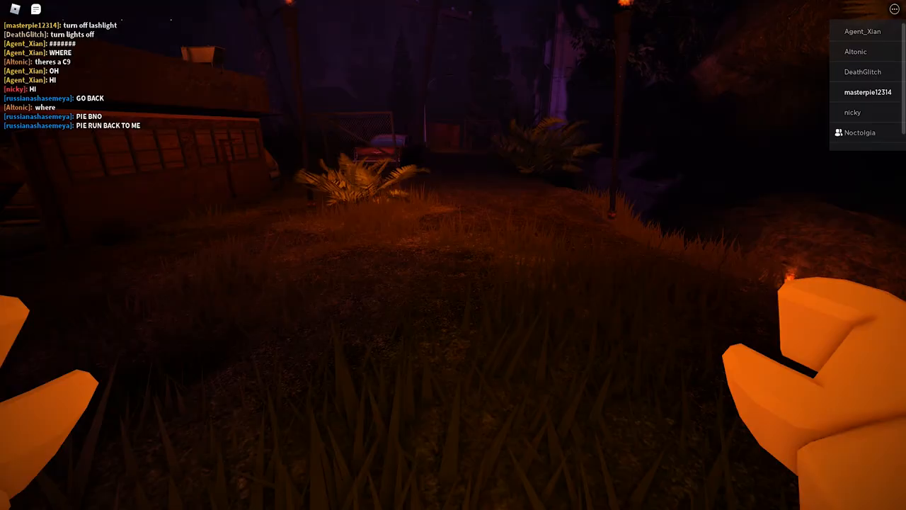
pyautogui.moveTo(453, 255)
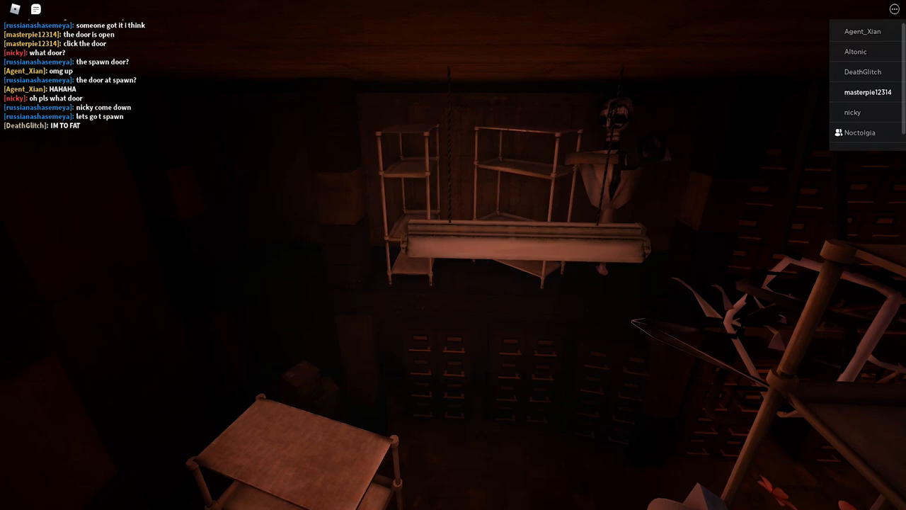
pyautogui.moveTo(453, 255)
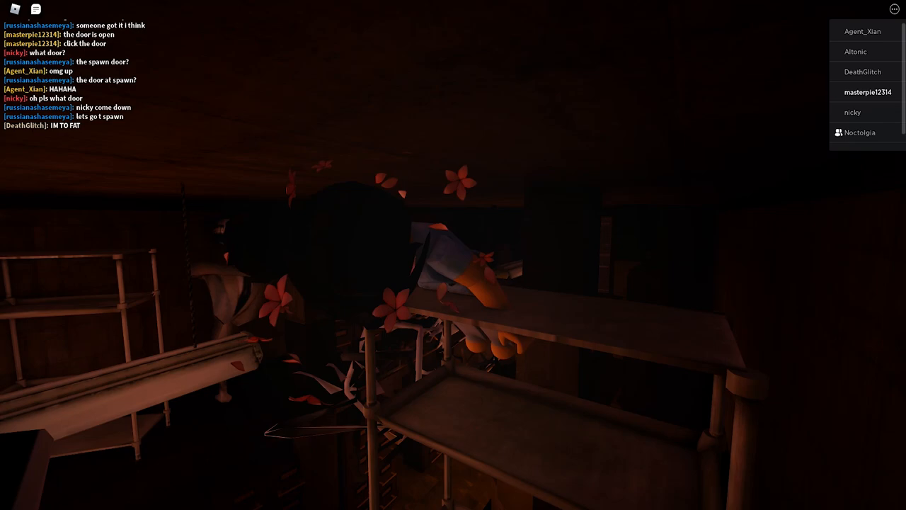